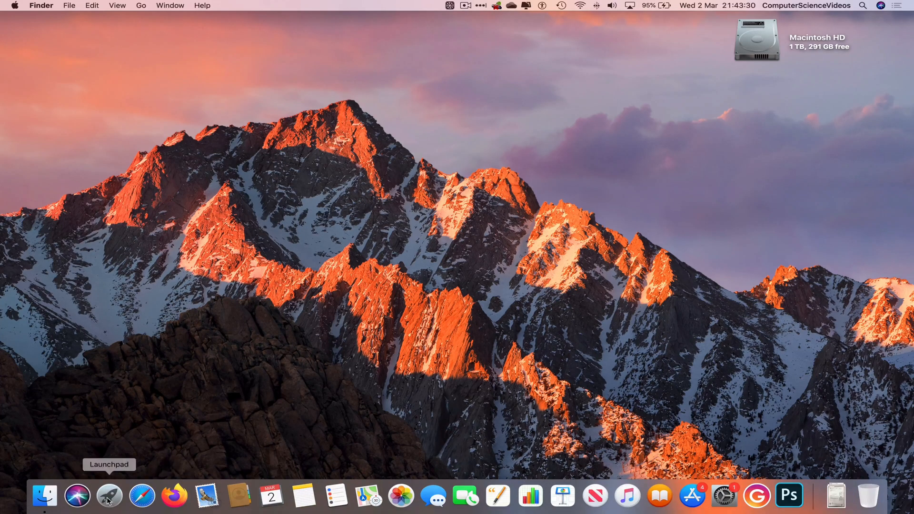
Step: Launch Microsoft Excel from the Dock
{"action": "left_click", "coordinate": [102, 501]}
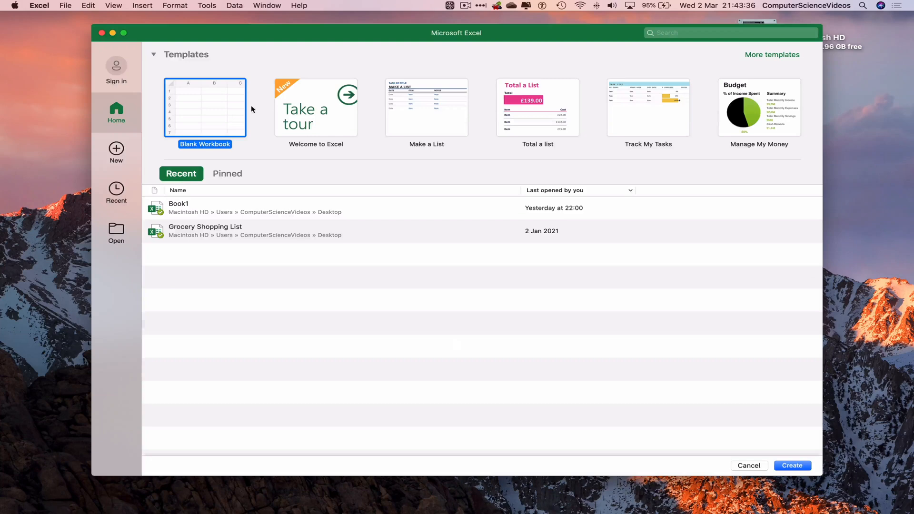
{"action": "mouse_move", "coordinate": [205, 105]}
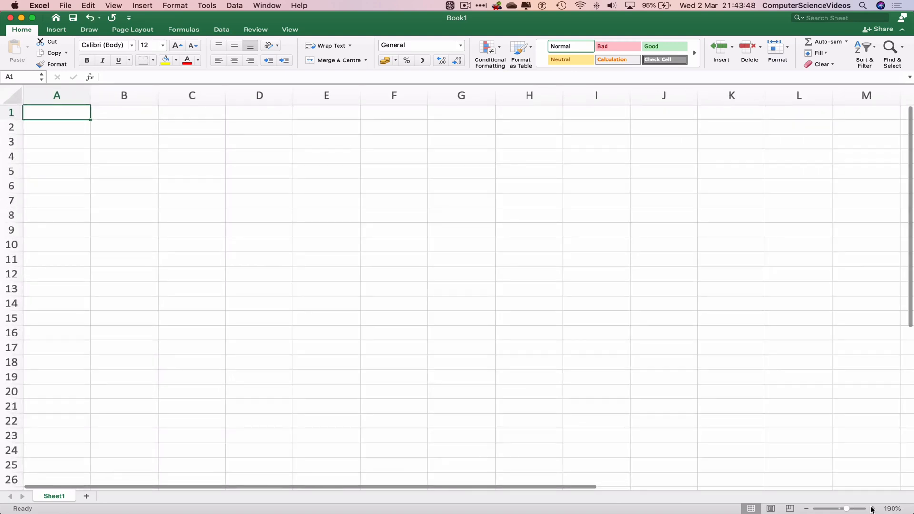
{"action": "mouse_move", "coordinate": [182, 121]}
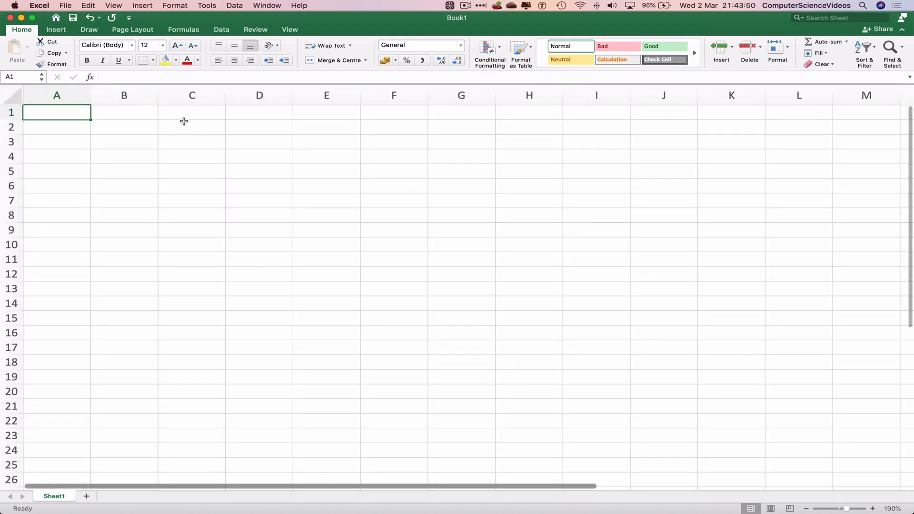
Step: Enter the text 'Hello World' into cell B3
{"action": "left_click", "coordinate": [124, 95]}
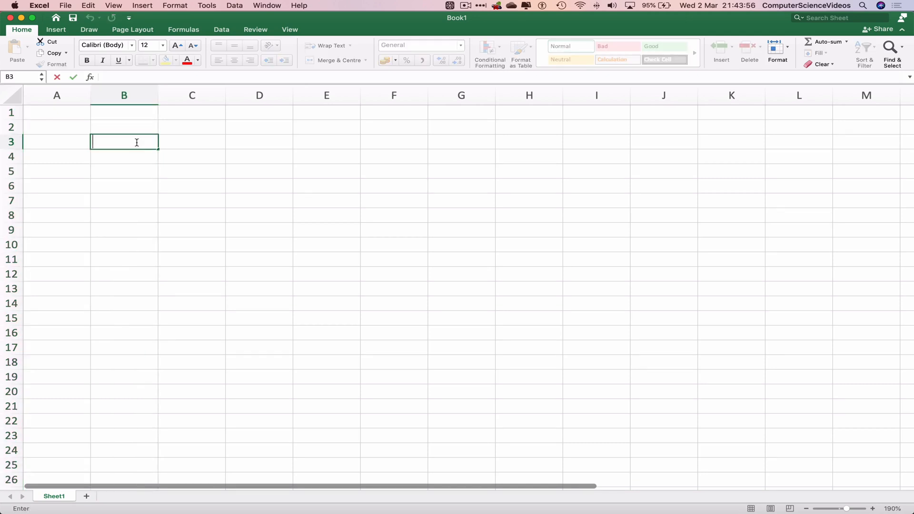
{"action": "type", "text": "Hello WO"}
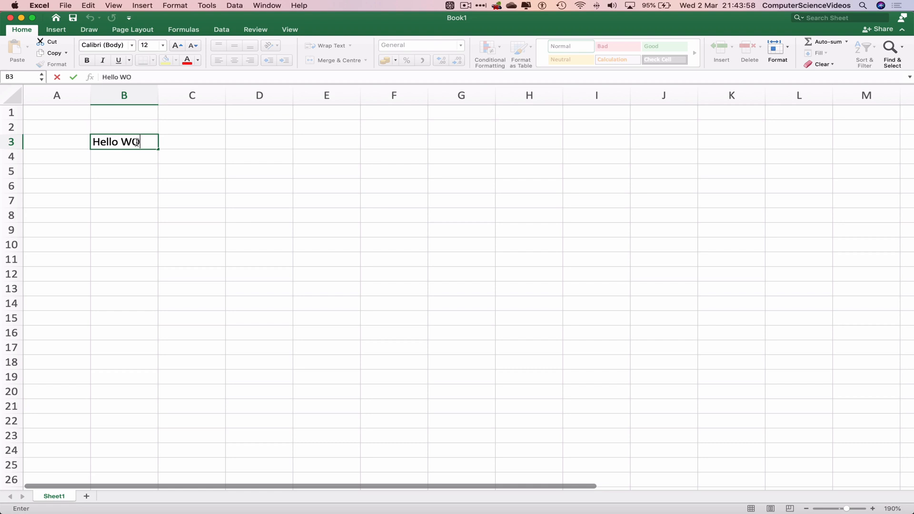
{"action": "type", "text": "rld"}
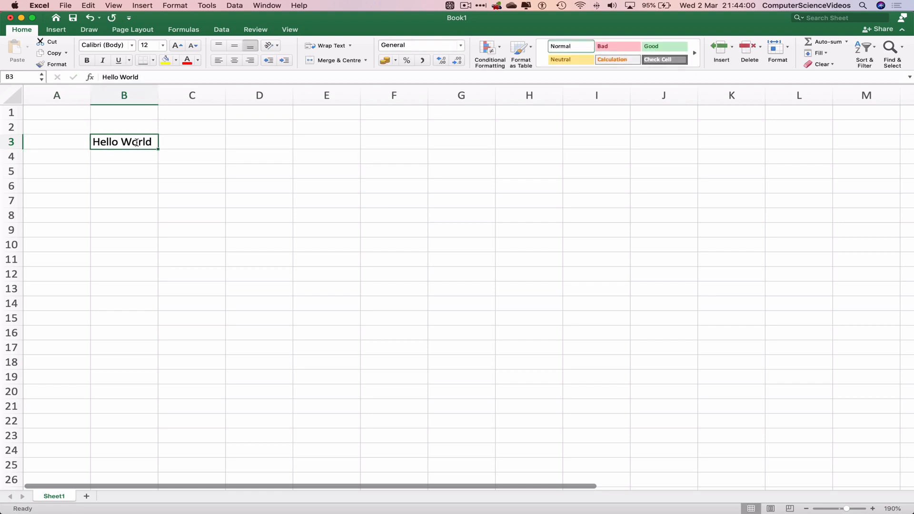
Step: Insert an empty column B so 'Hello World' shifts to C3
{"action": "left_click", "coordinate": [259, 142]}
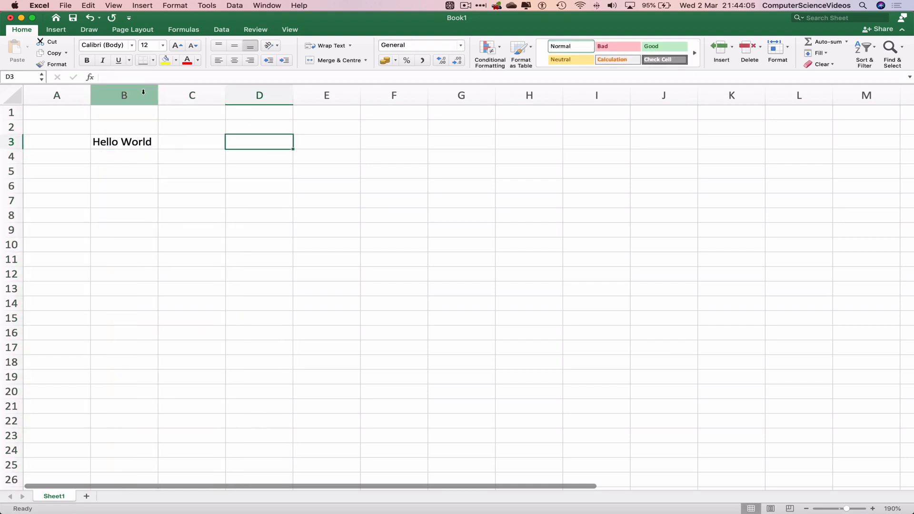
{"action": "right_click", "coordinate": [124, 95]}
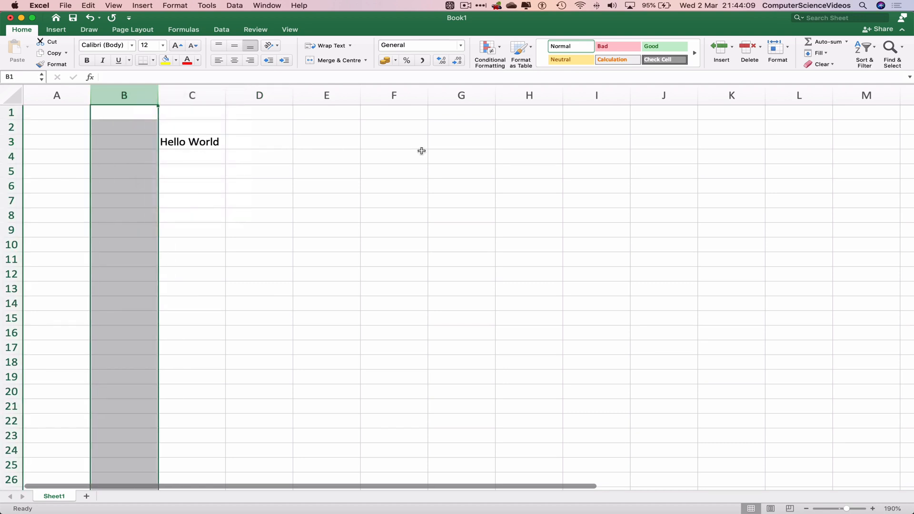
{"action": "left_click", "coordinate": [395, 156]}
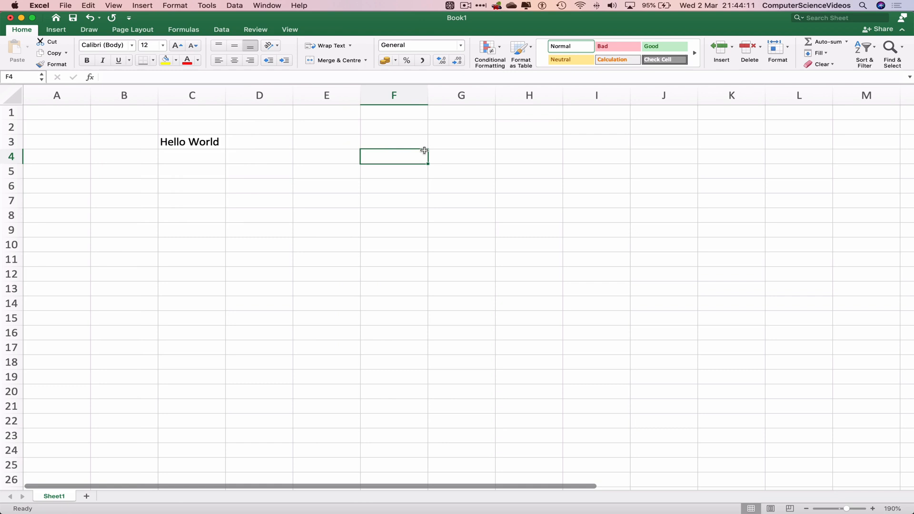
{"action": "mouse_move", "coordinate": [49, 170]}
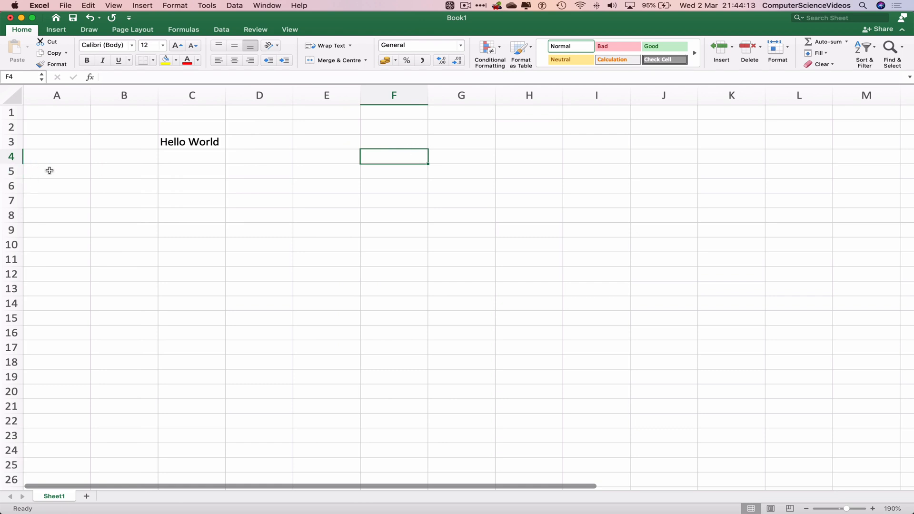
Step: Enter a second 'Hello World' into cell A5
{"action": "right_click", "coordinate": [49, 170]}
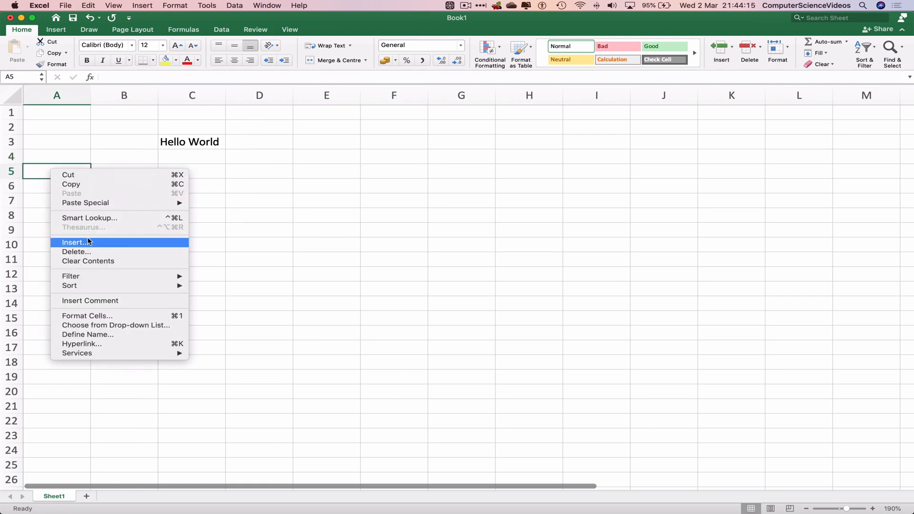
{"action": "left_click", "coordinate": [57, 171]}
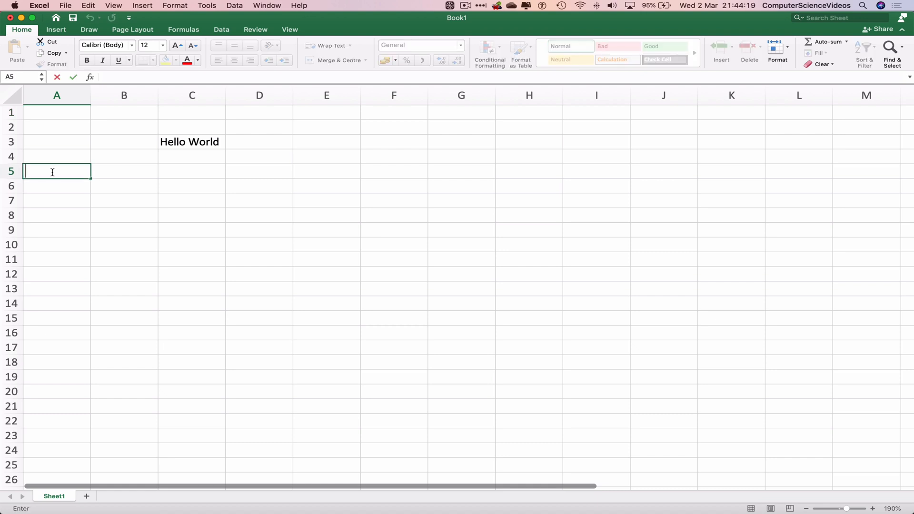
{"action": "type", "text": "Hello WOrld"}
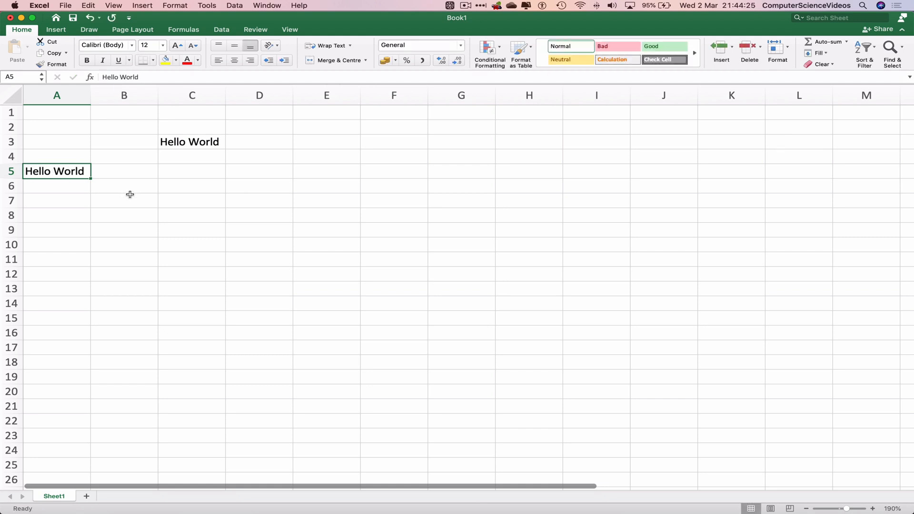
Step: Insert a row above row 5 so the second greeting moves to A6
{"action": "right_click", "coordinate": [123, 95]}
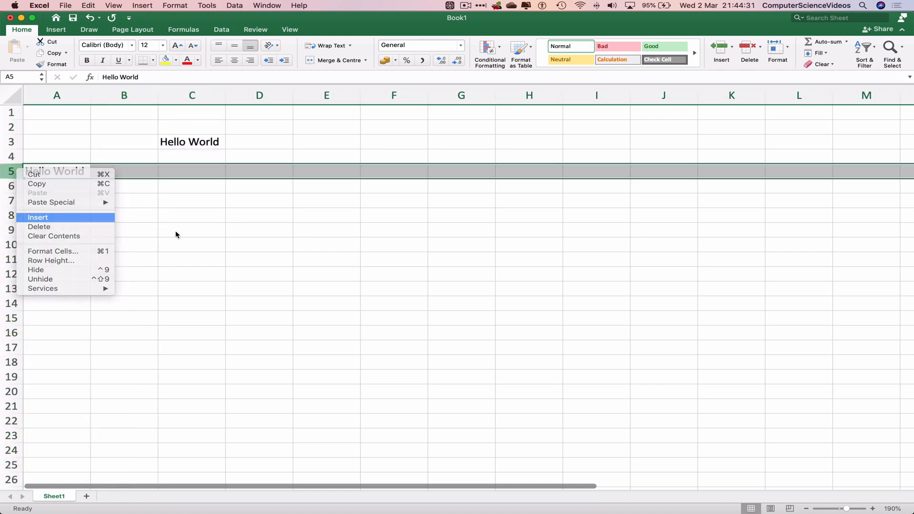
{"action": "left_click", "coordinate": [38, 217]}
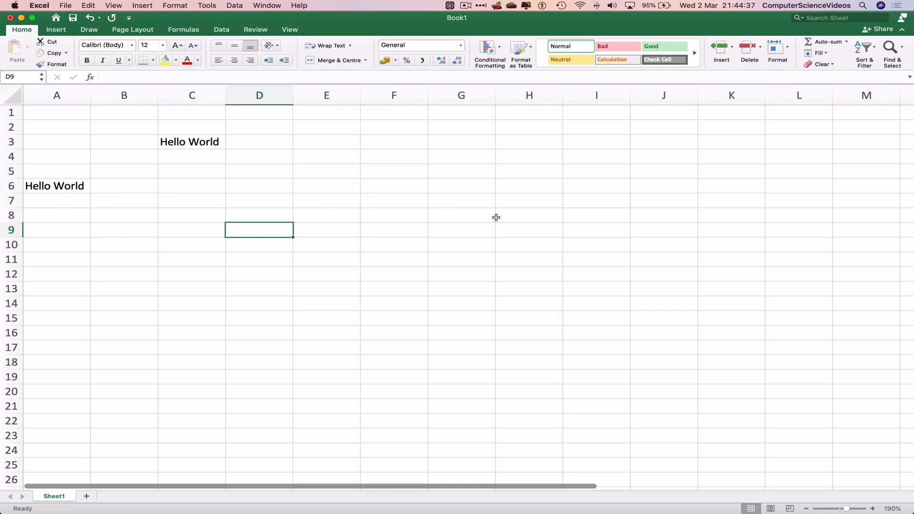
Step: Save the workbook as Book1.xlsx on the desktop and quit Excel
{"action": "left_click", "coordinate": [64, 5]}
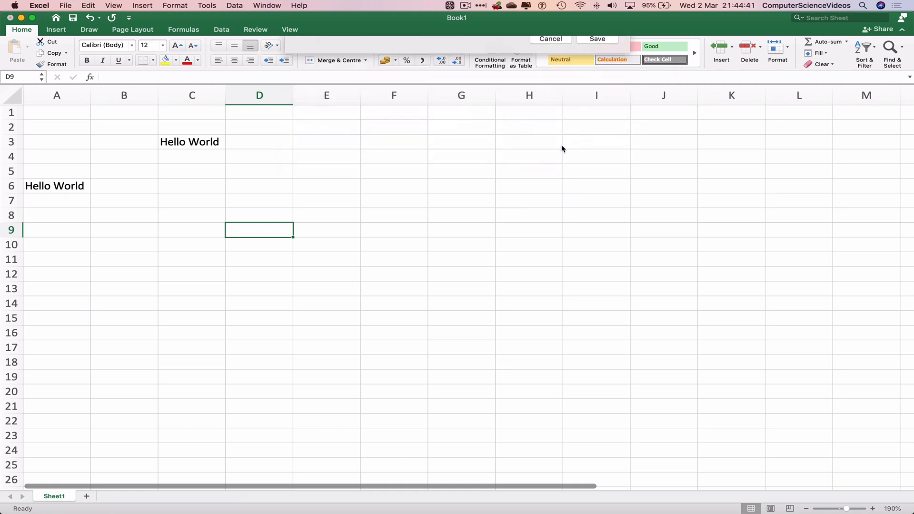
{"action": "left_click", "coordinate": [36, 5]}
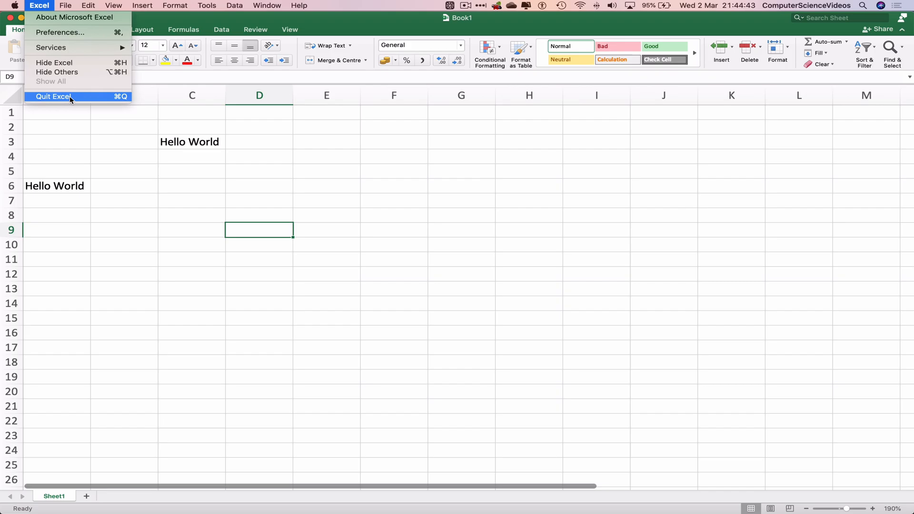
{"action": "left_click", "coordinate": [54, 97]}
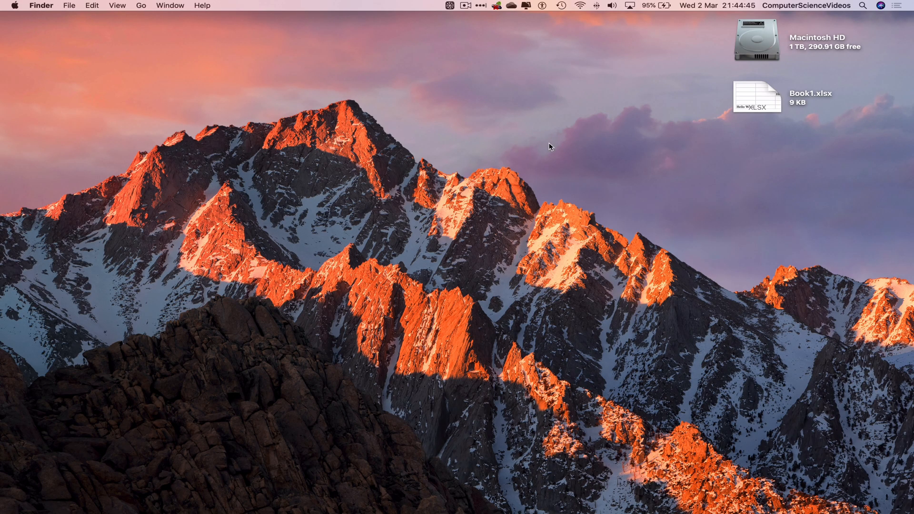